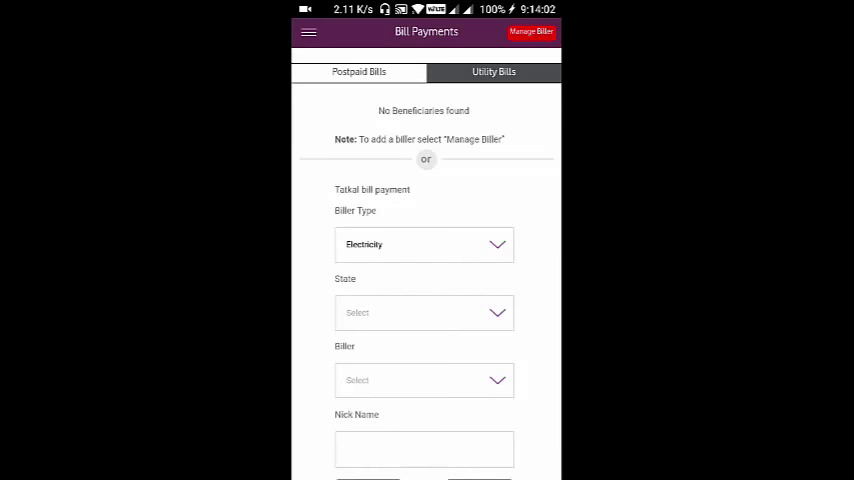
Choose Kerala as the state and KSEB as the electricity biller
left_click(424, 312)
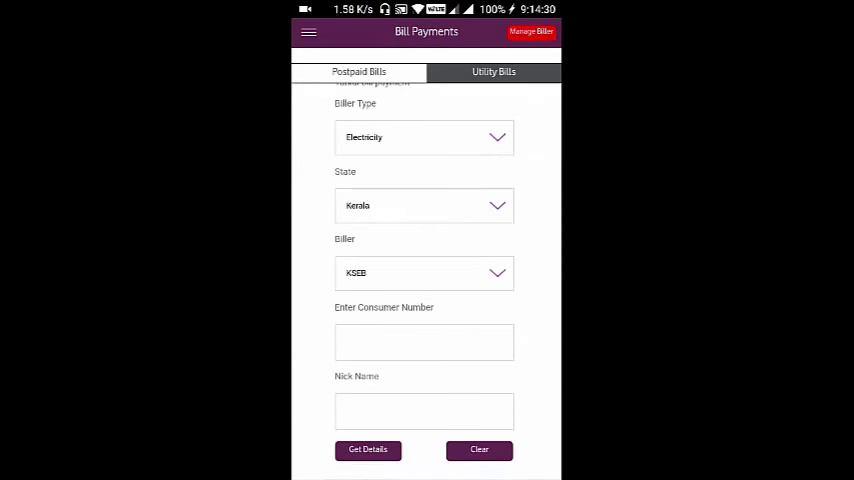
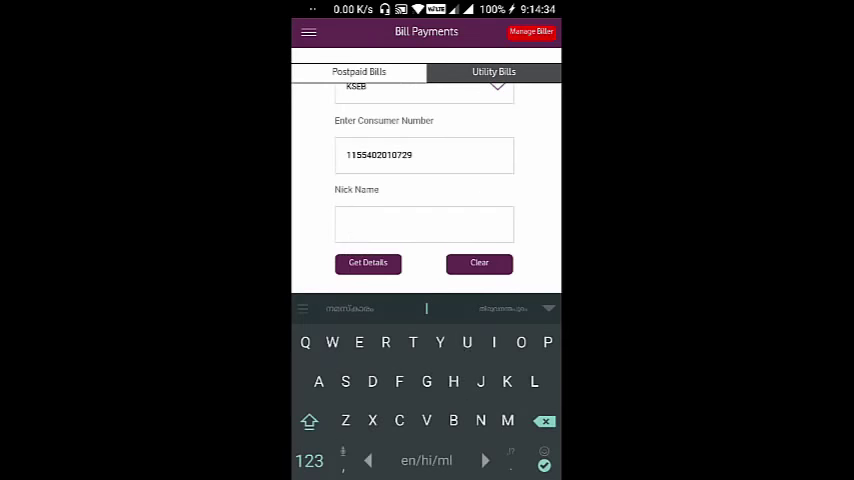
type("Of")
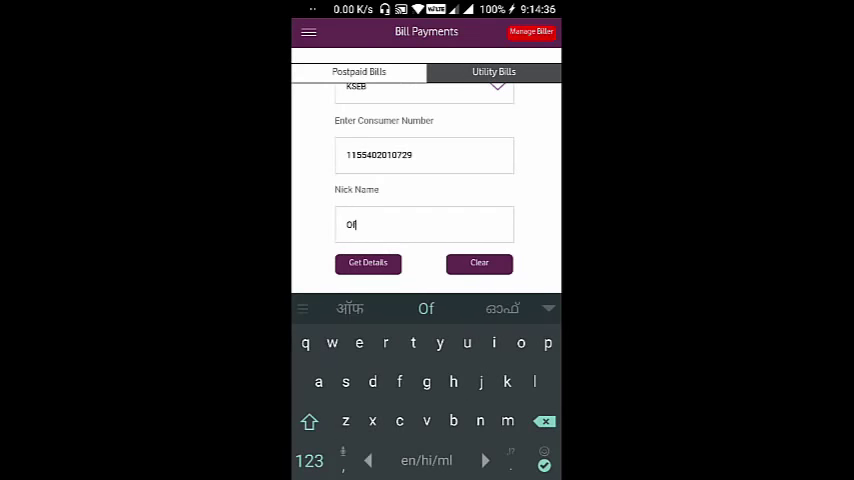
type("fic")
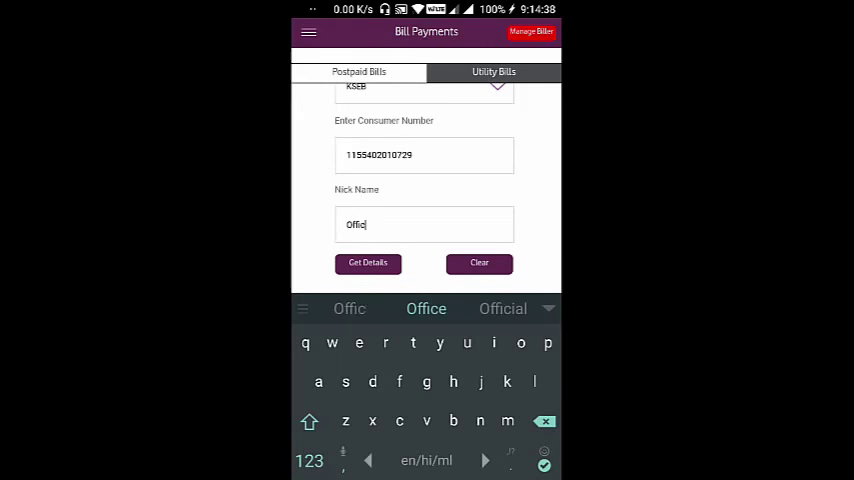